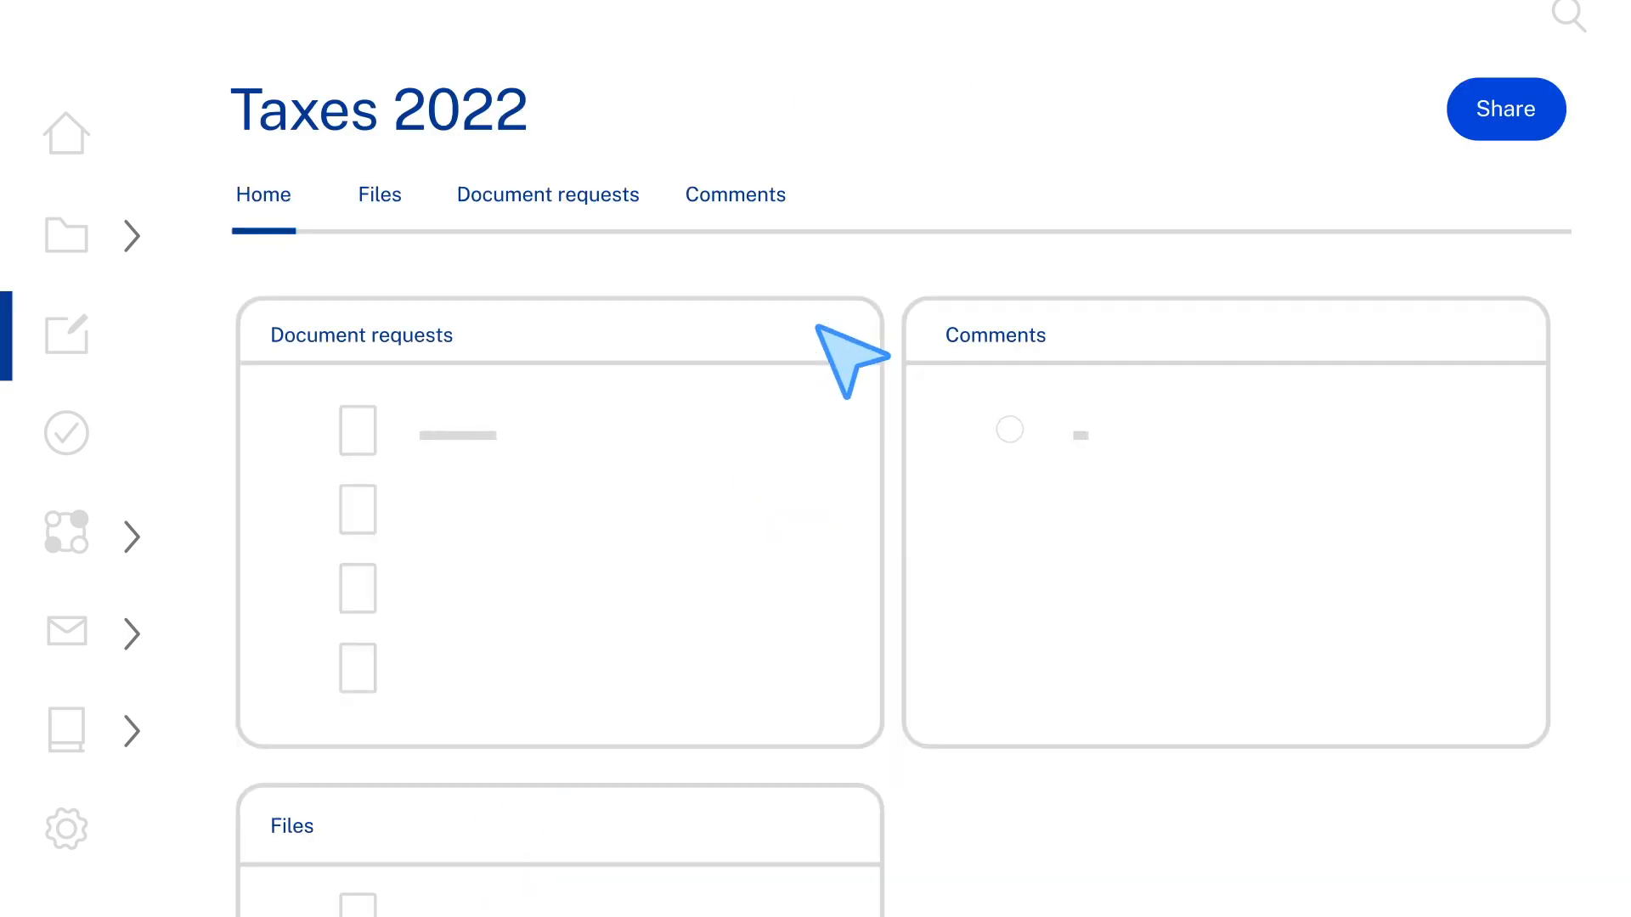
click(1505, 109)
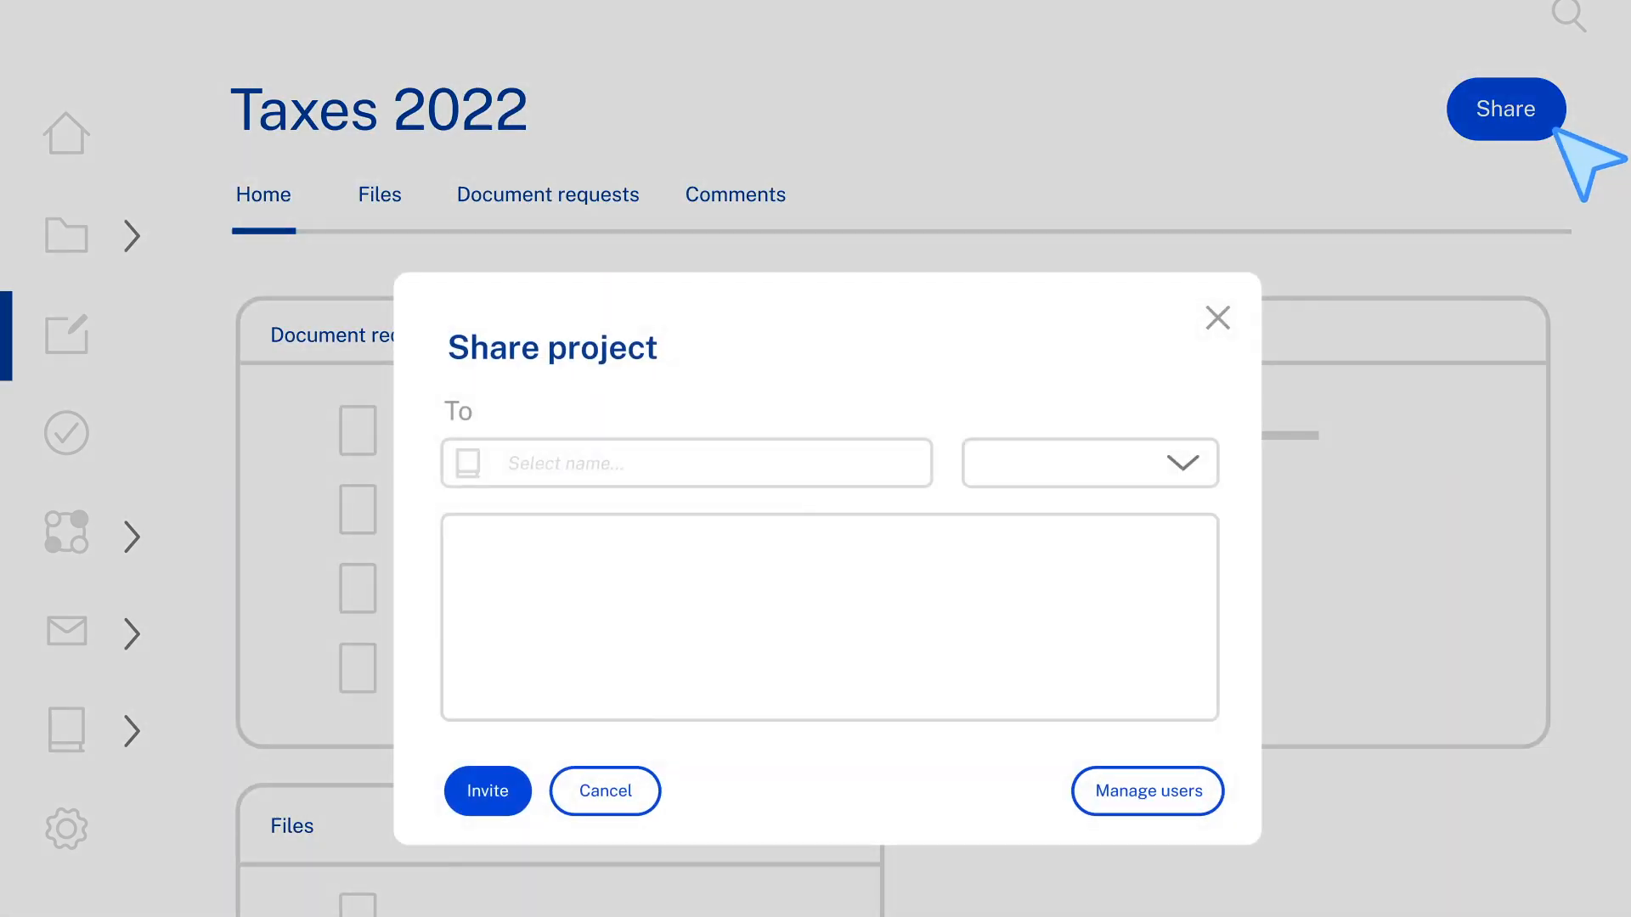
click(685, 462)
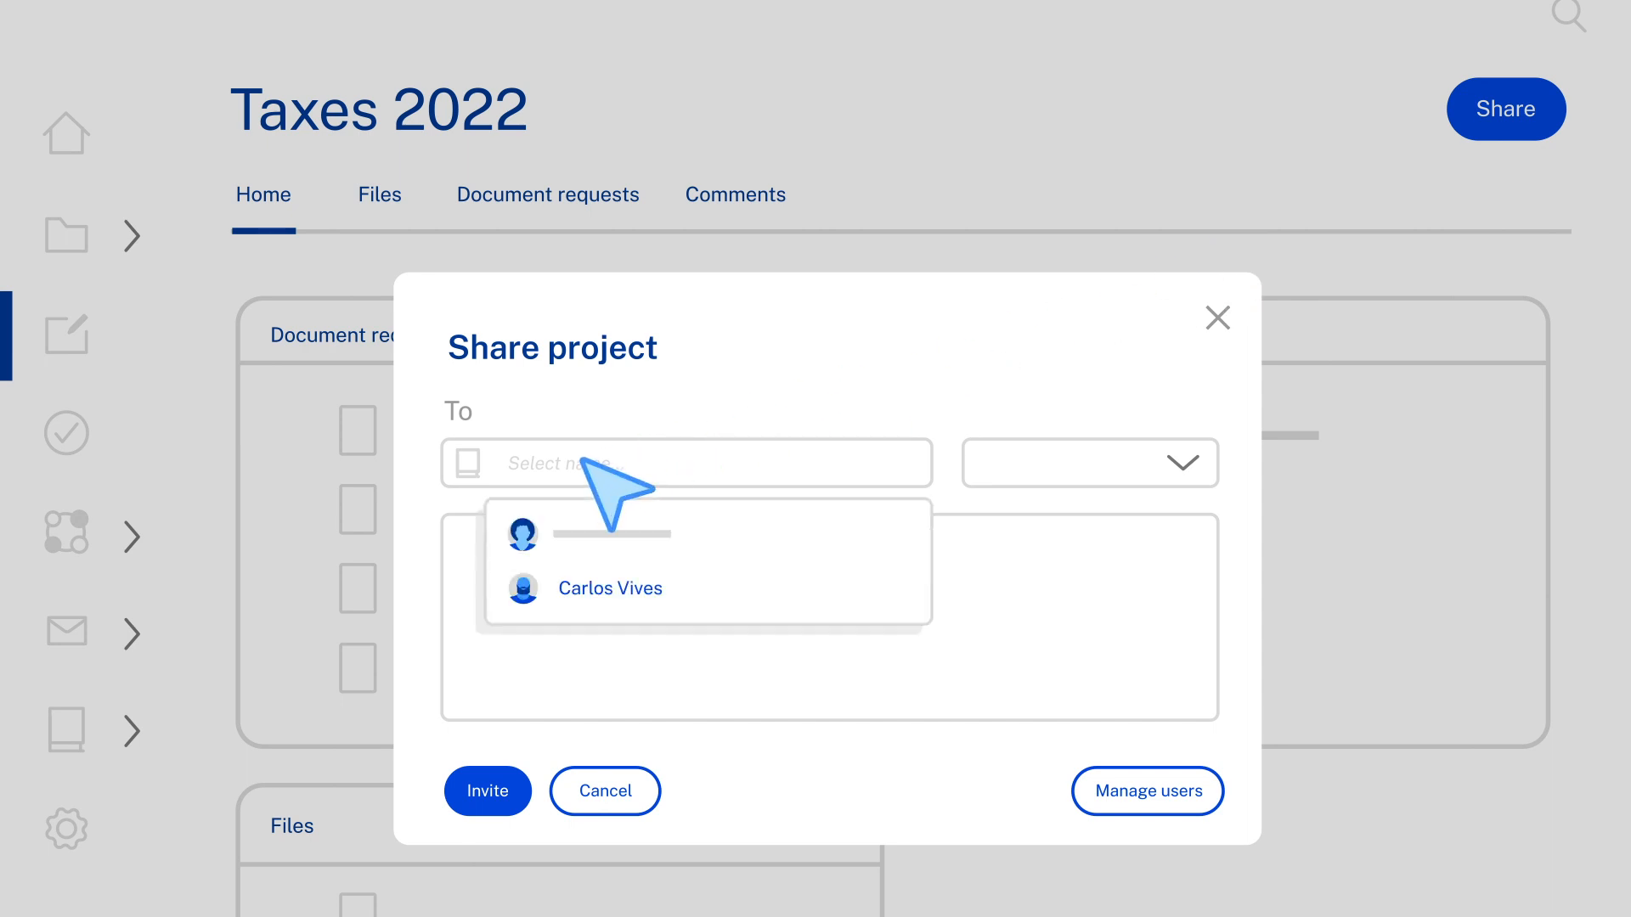
click(610, 588)
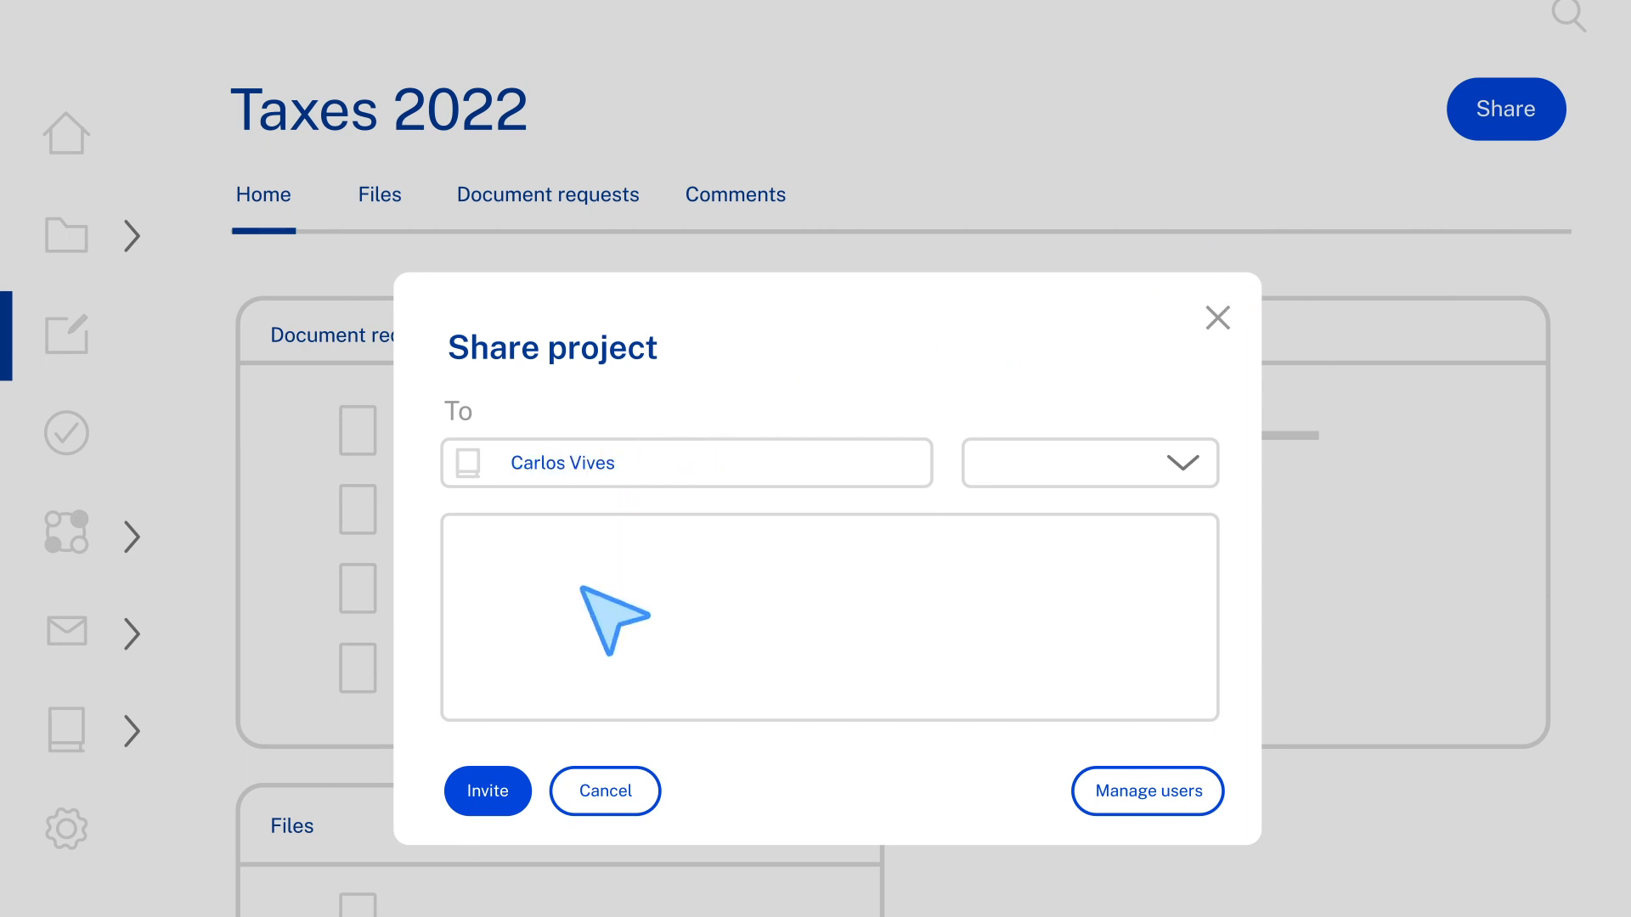
click(487, 790)
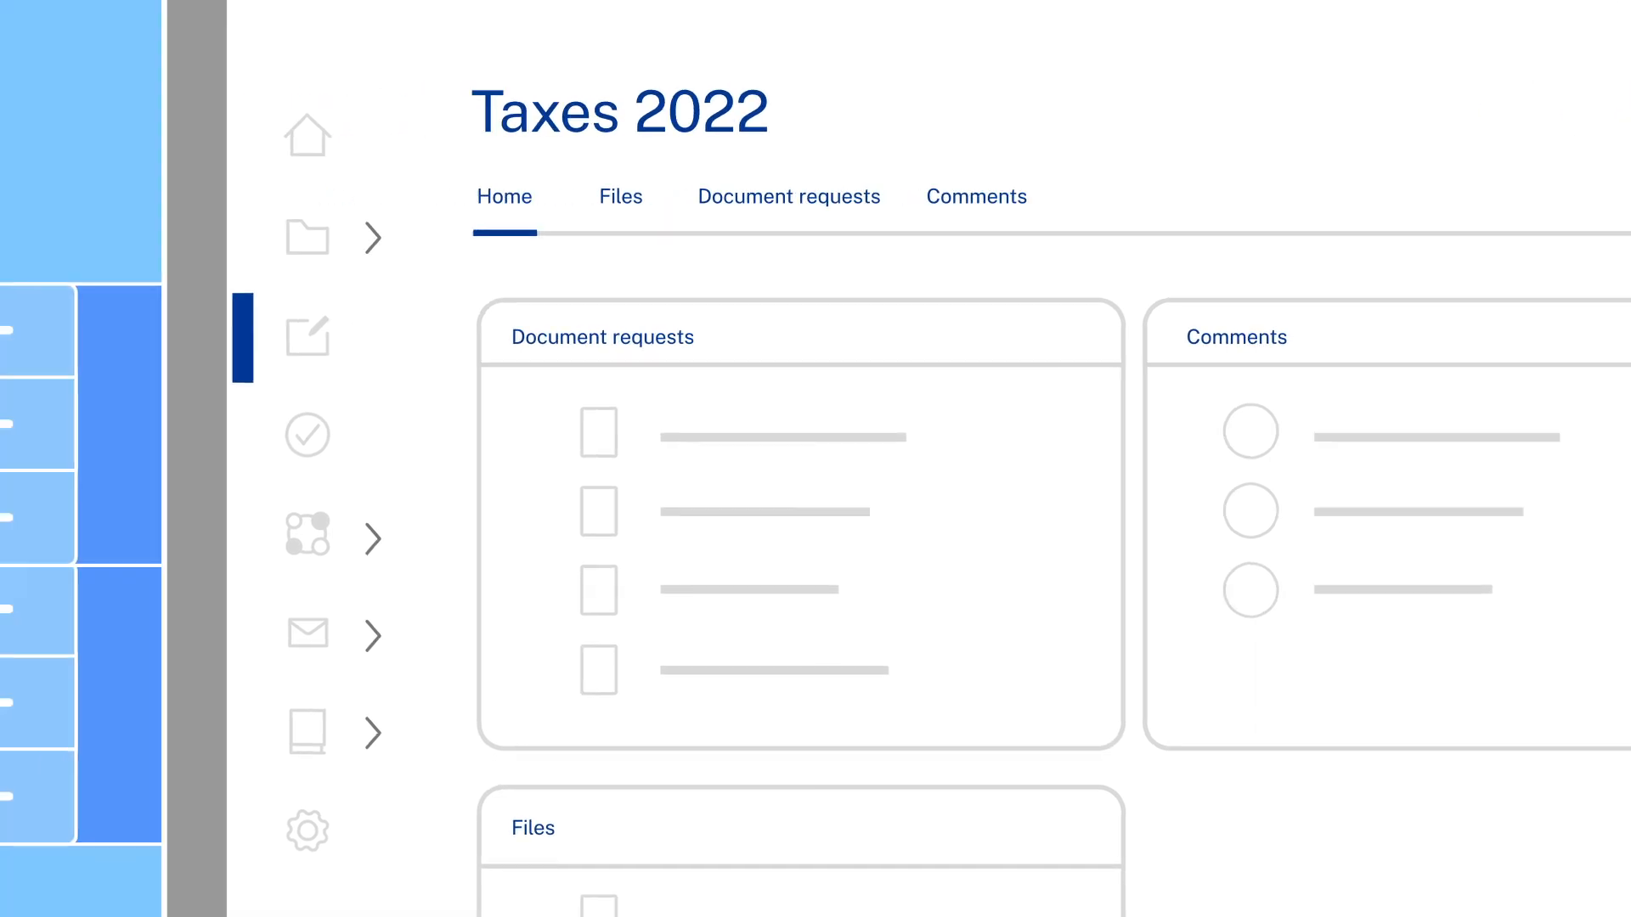
Step: Return to the ShareFile home dashboard
click(66, 136)
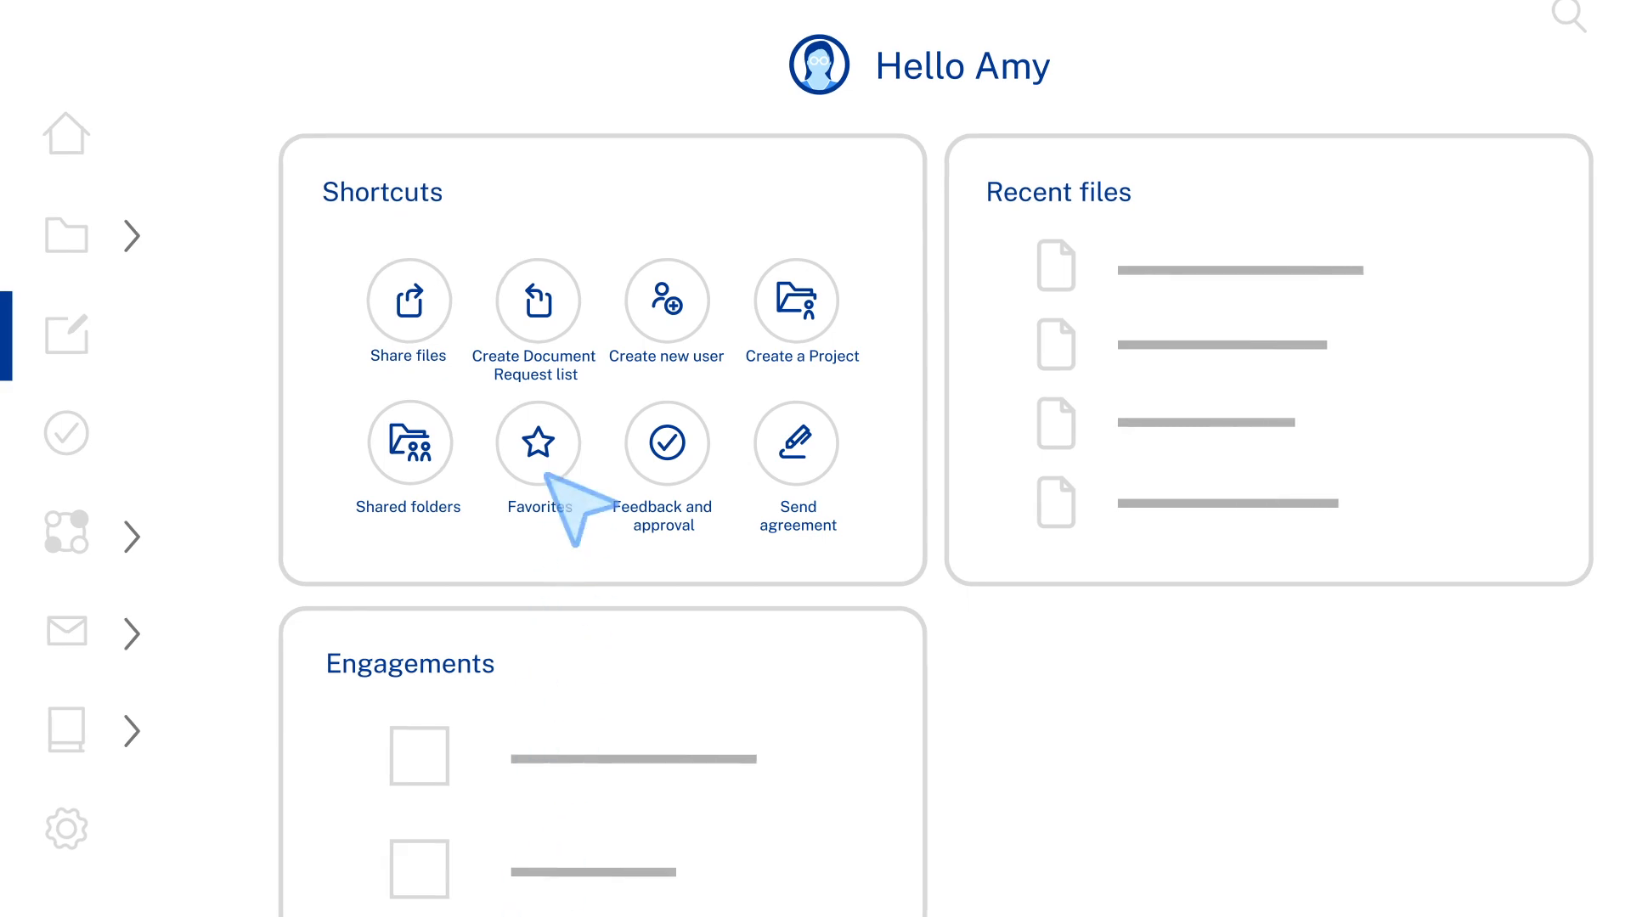
click(535, 303)
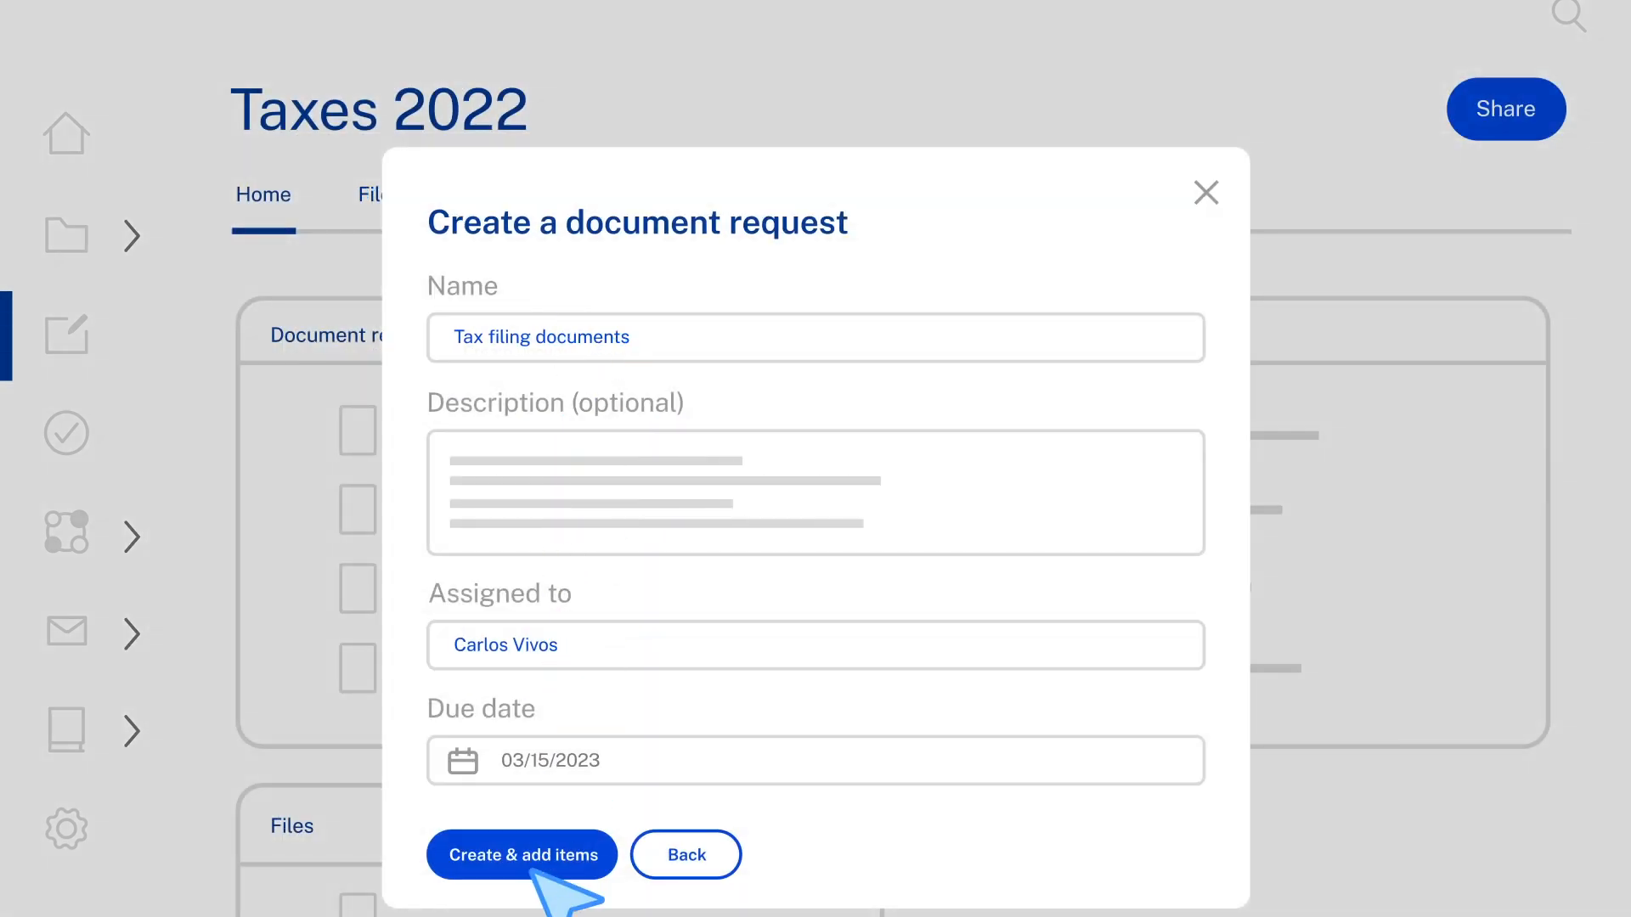
click(522, 854)
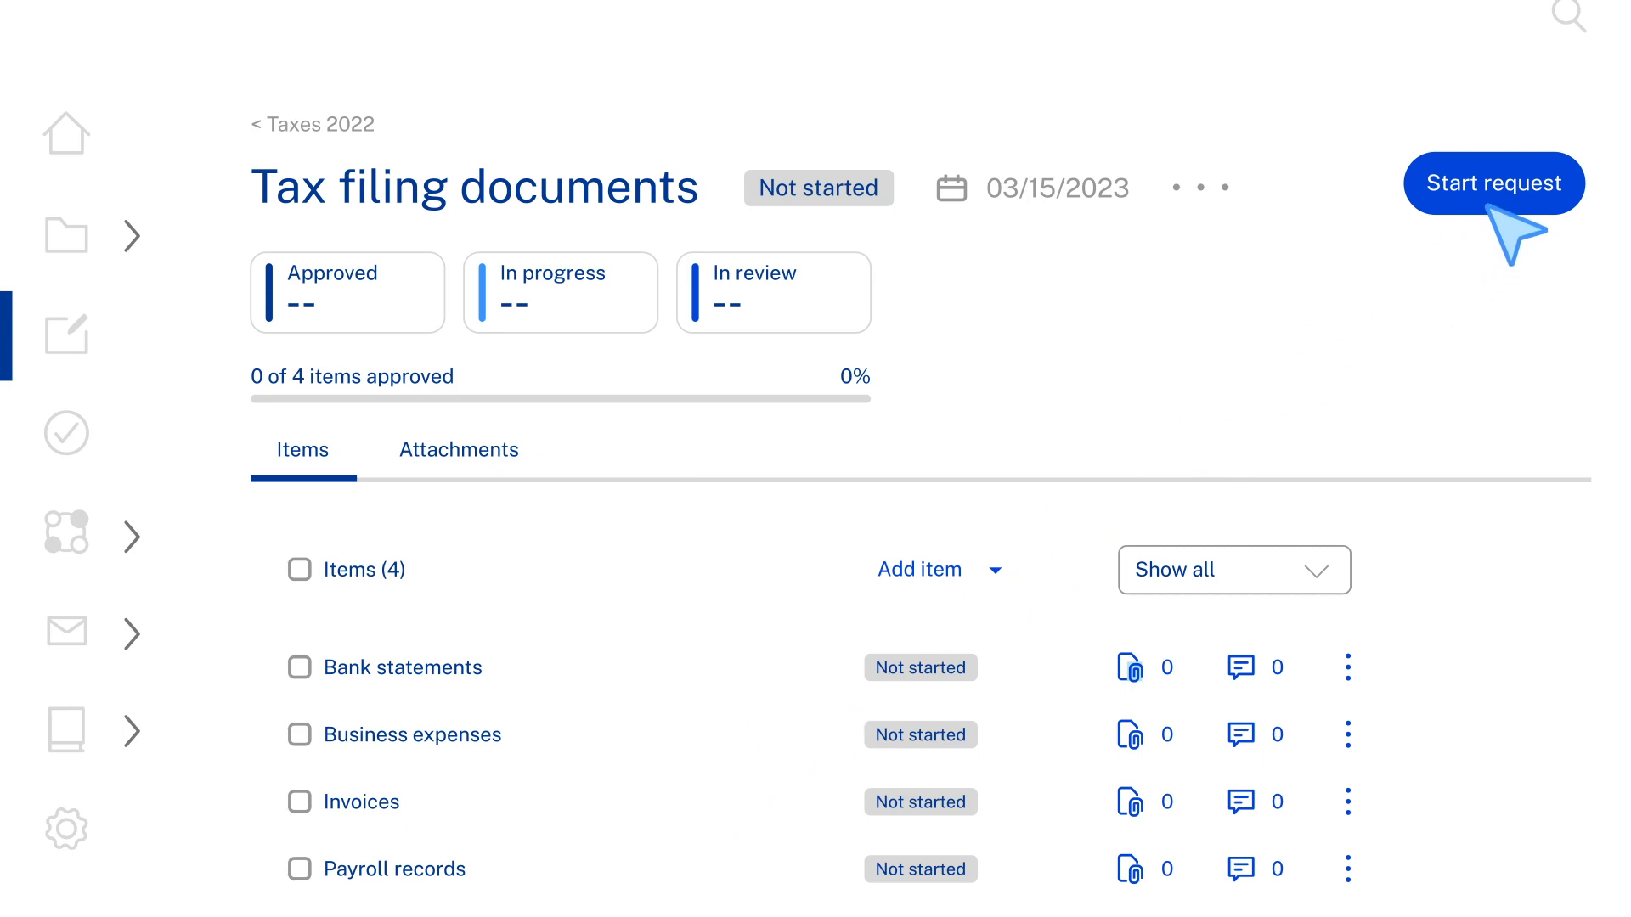
click(1492, 183)
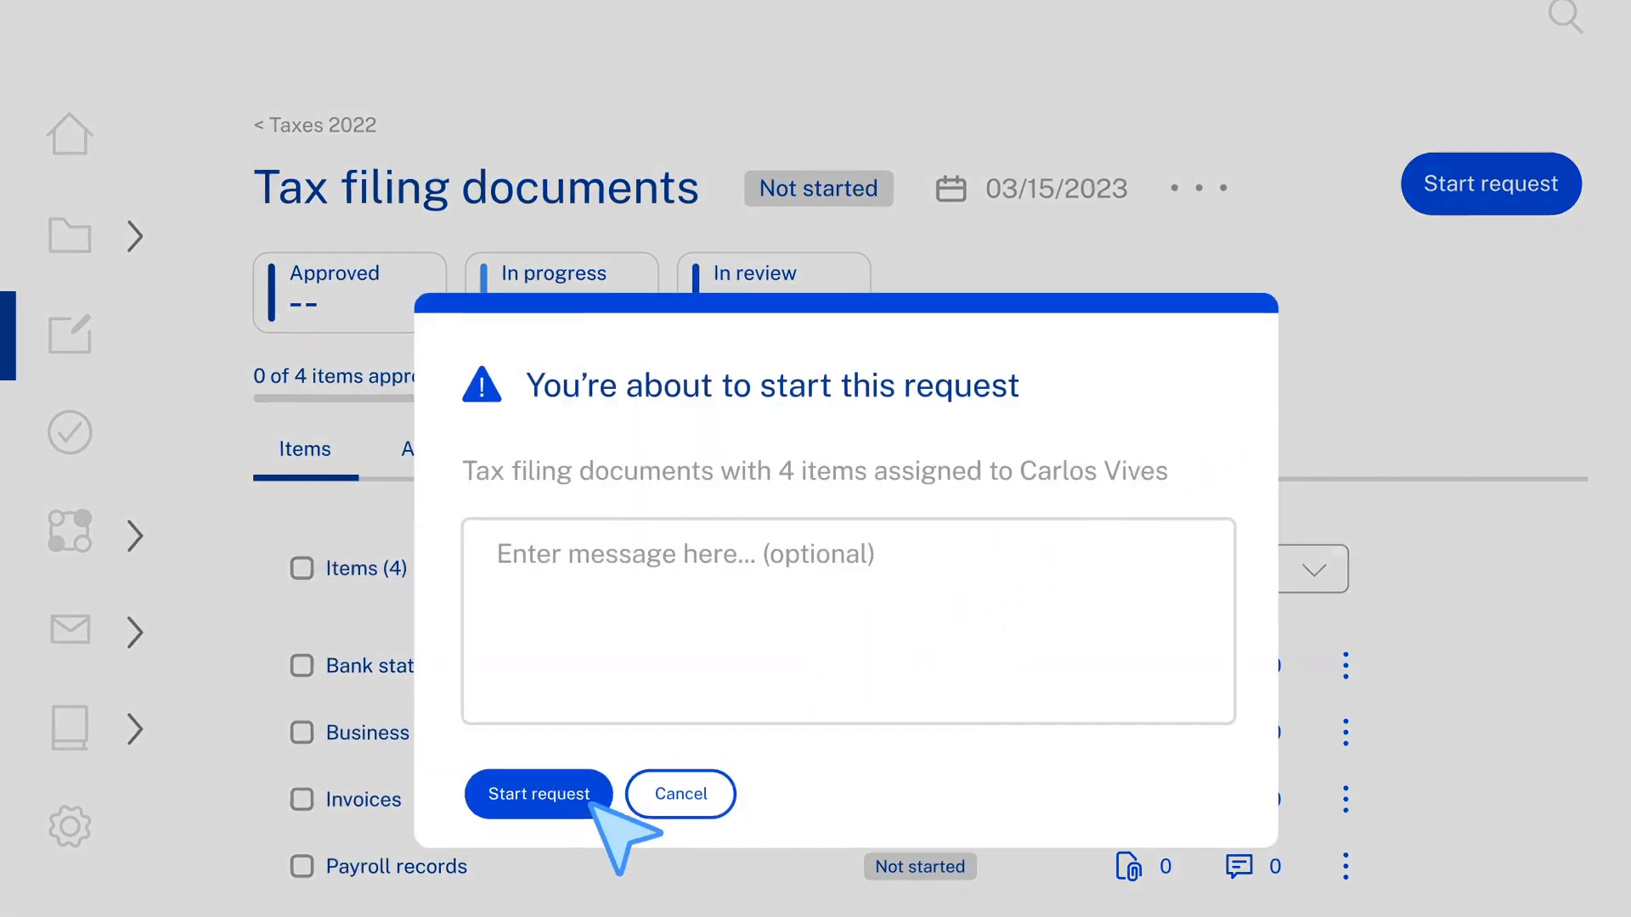
click(538, 793)
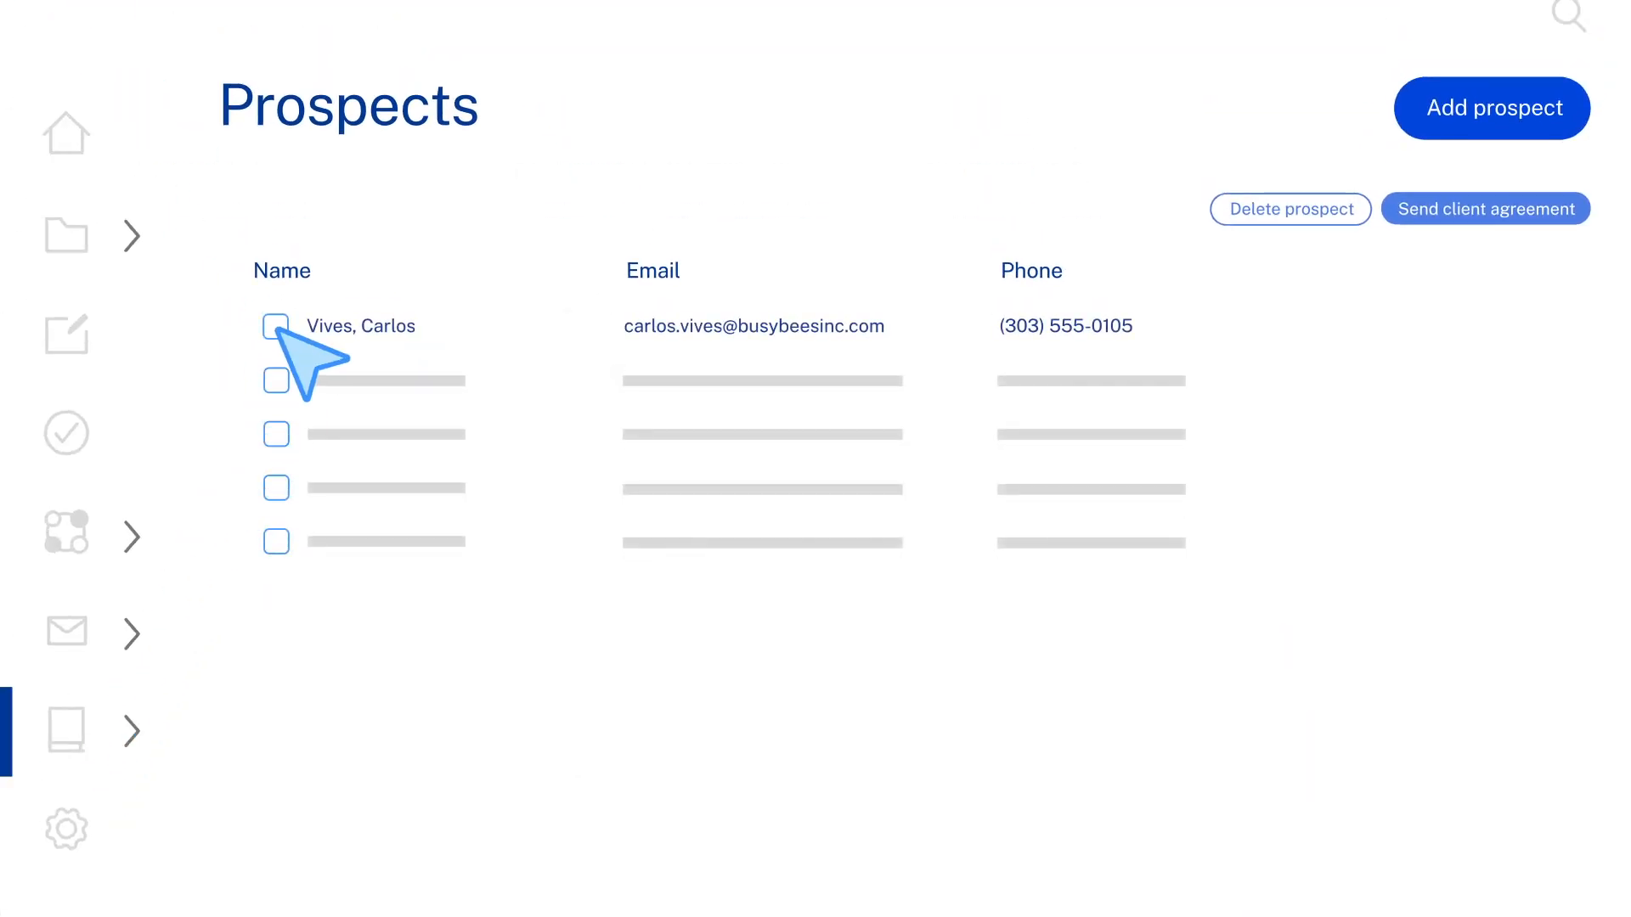
click(1484, 207)
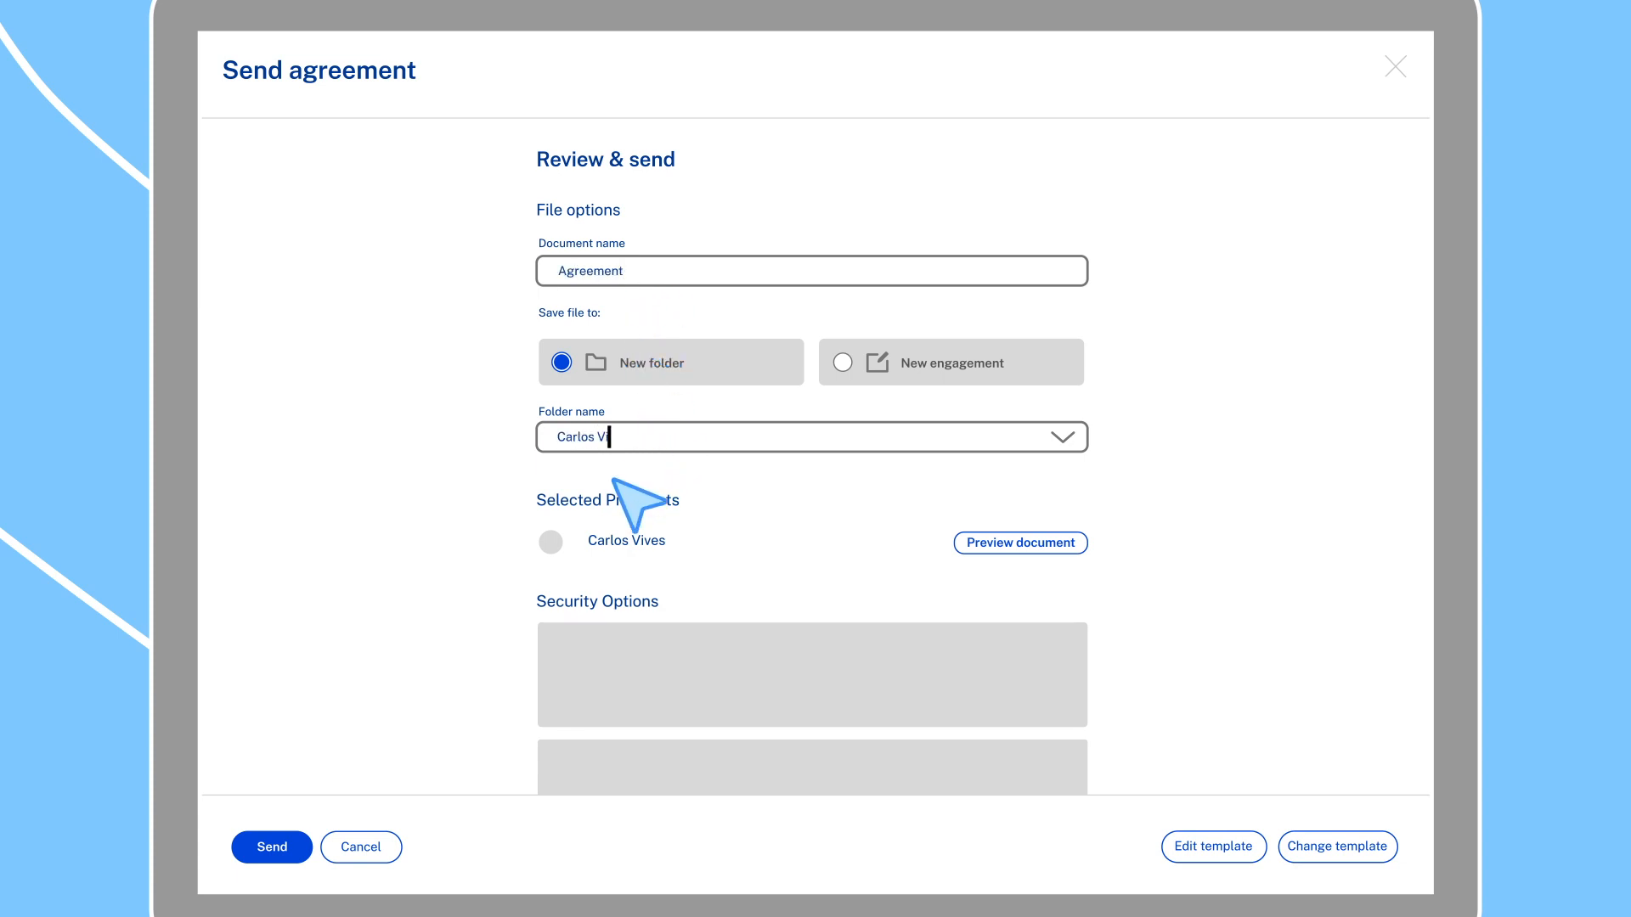
click(1020, 542)
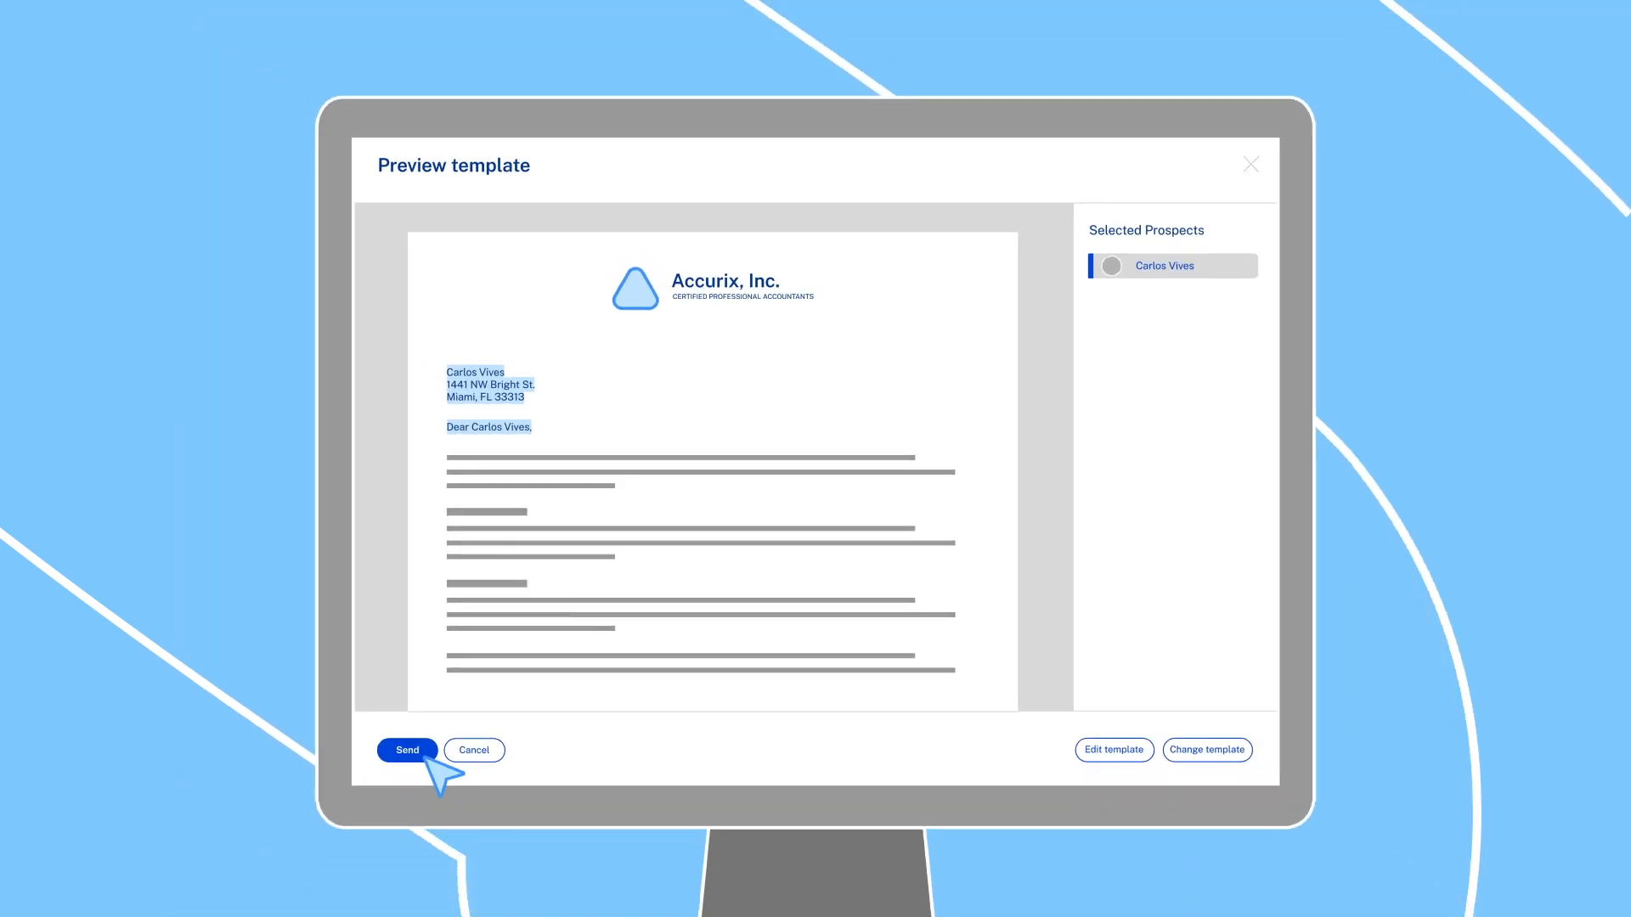
click(406, 750)
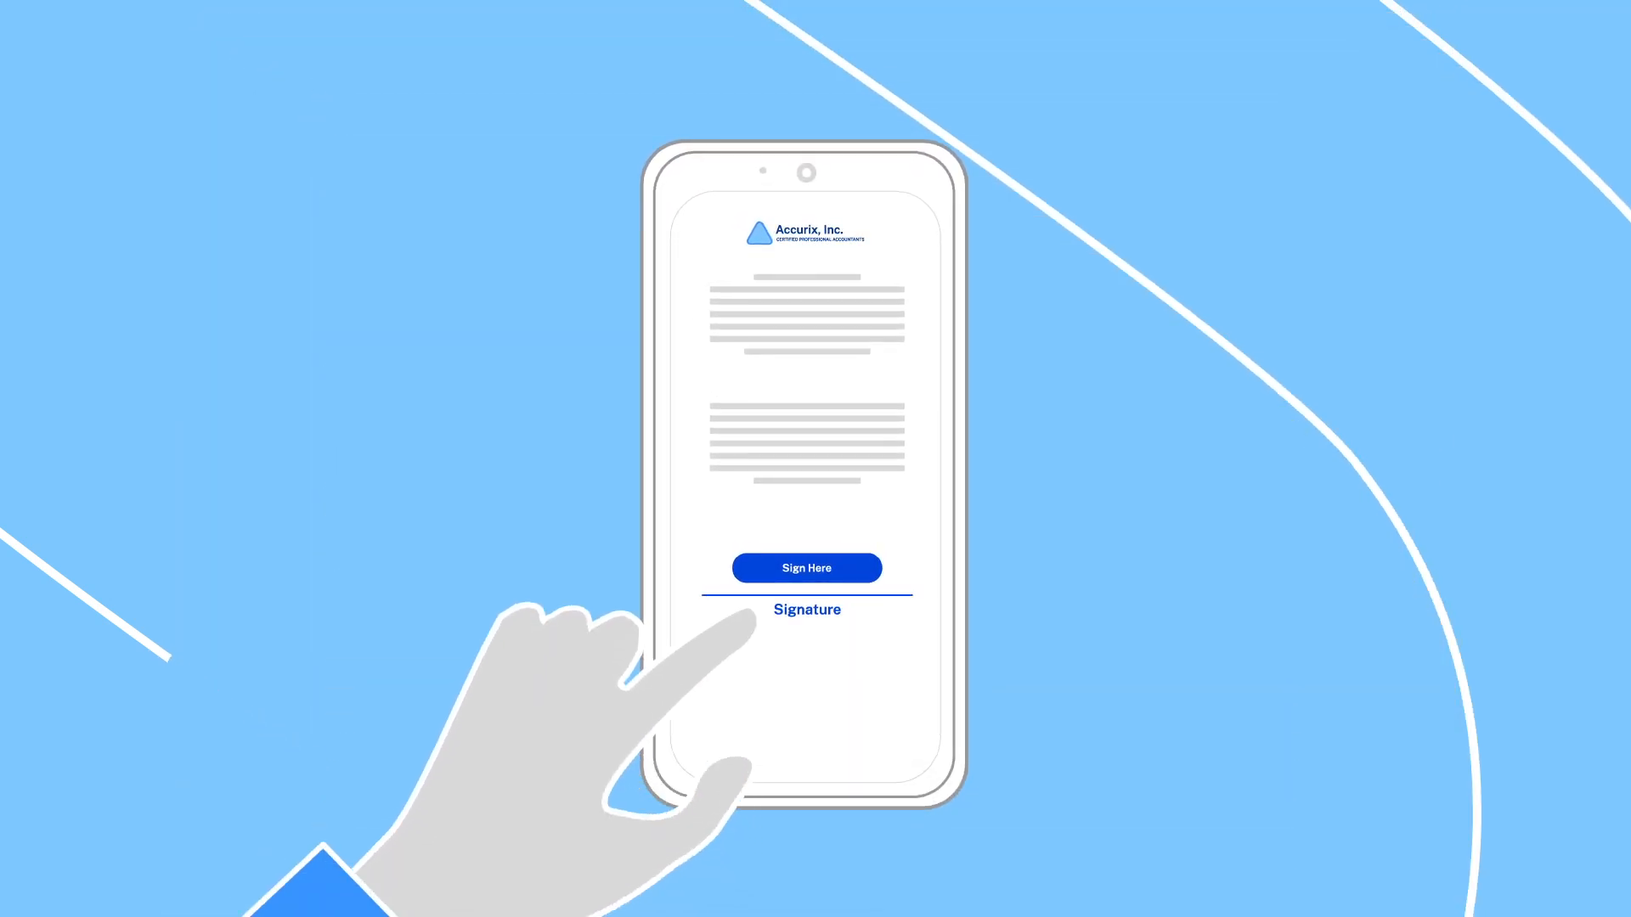
click(805, 568)
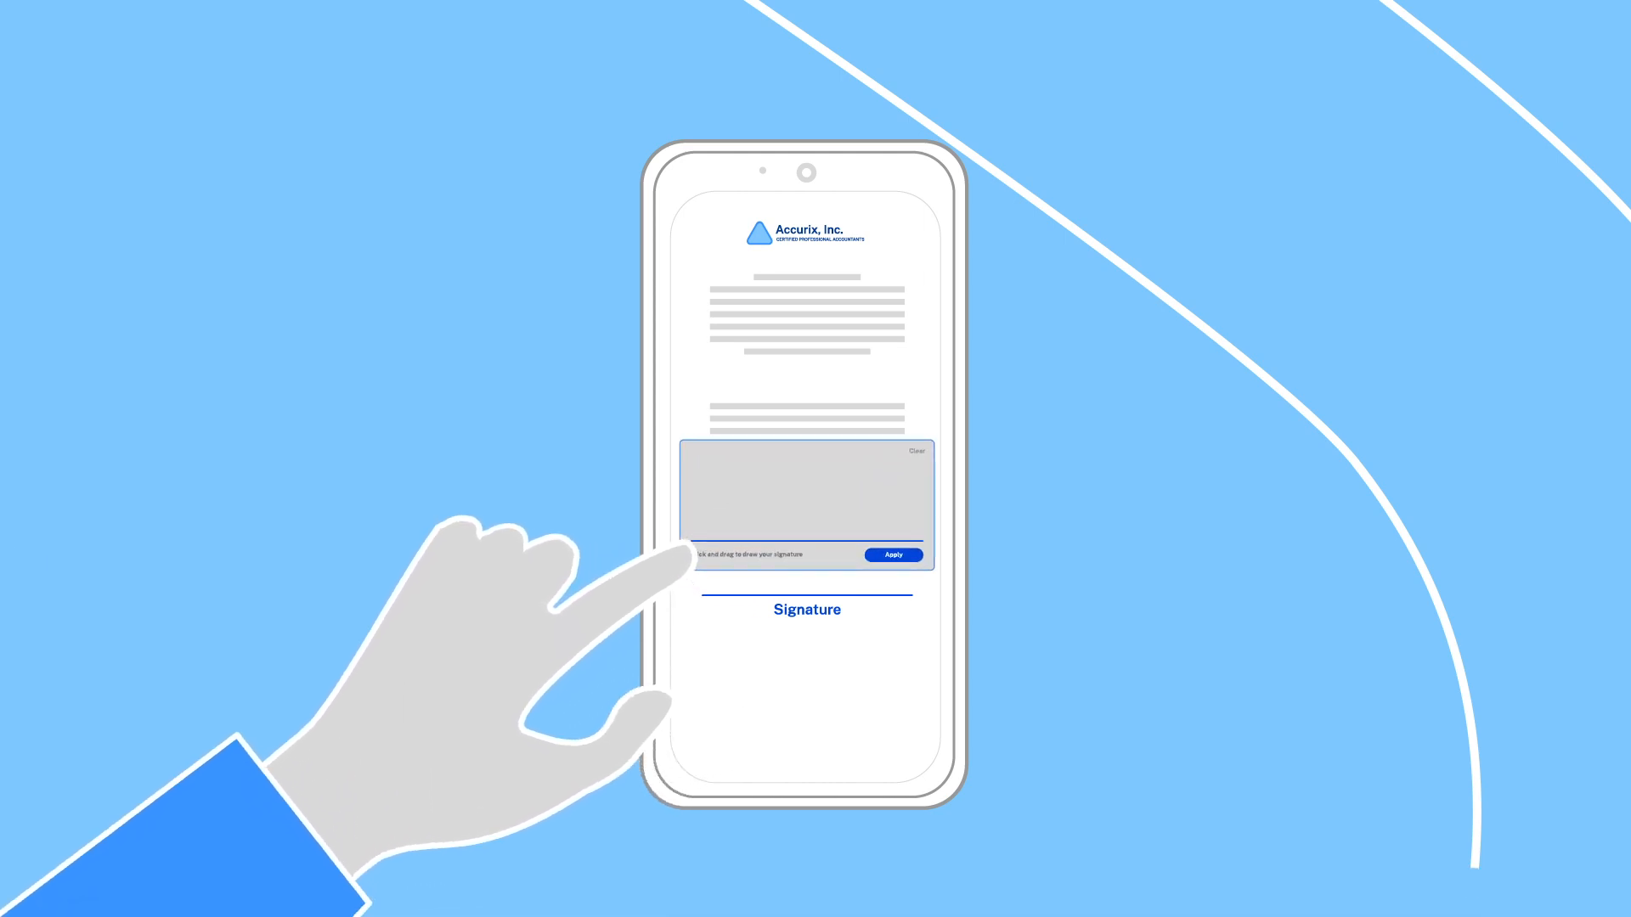